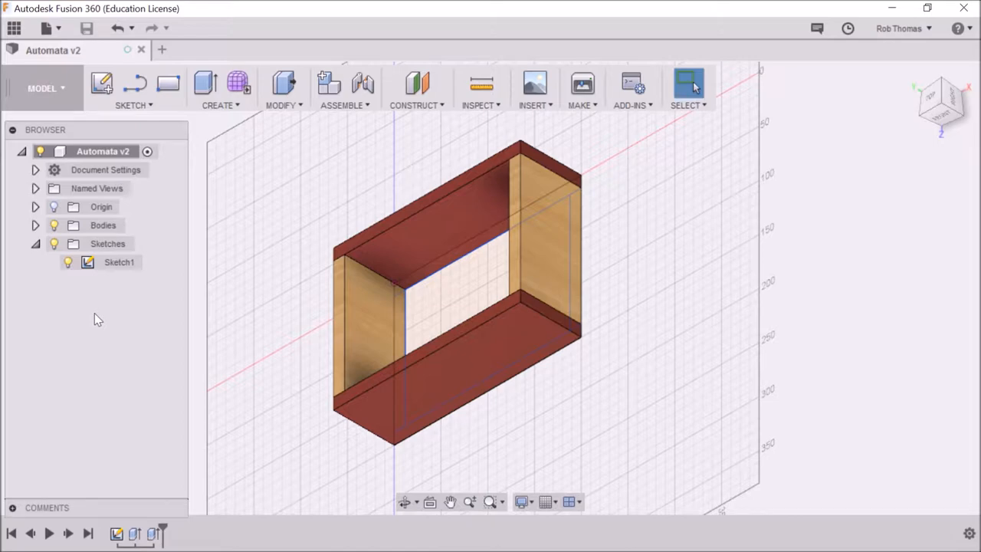
pyautogui.moveTo(95, 318)
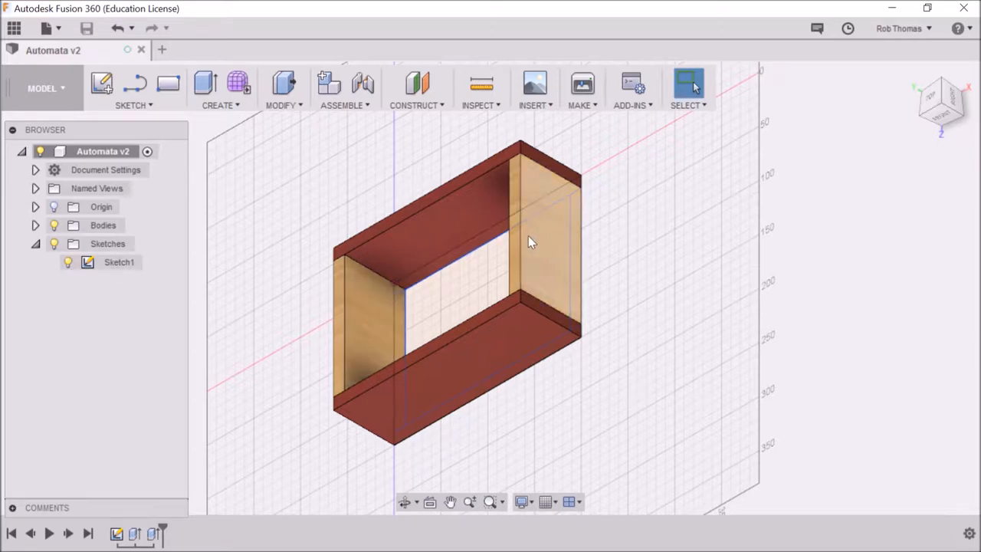
# Select the right end panel's outer face (8190 mm²) as the sketch surface.
pyautogui.click(544, 237)
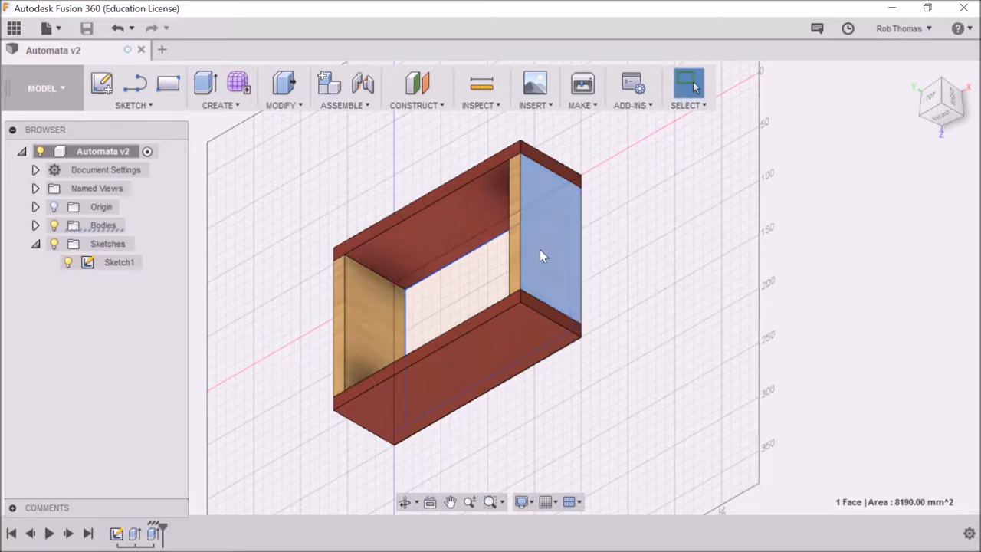
pyautogui.moveTo(541, 233)
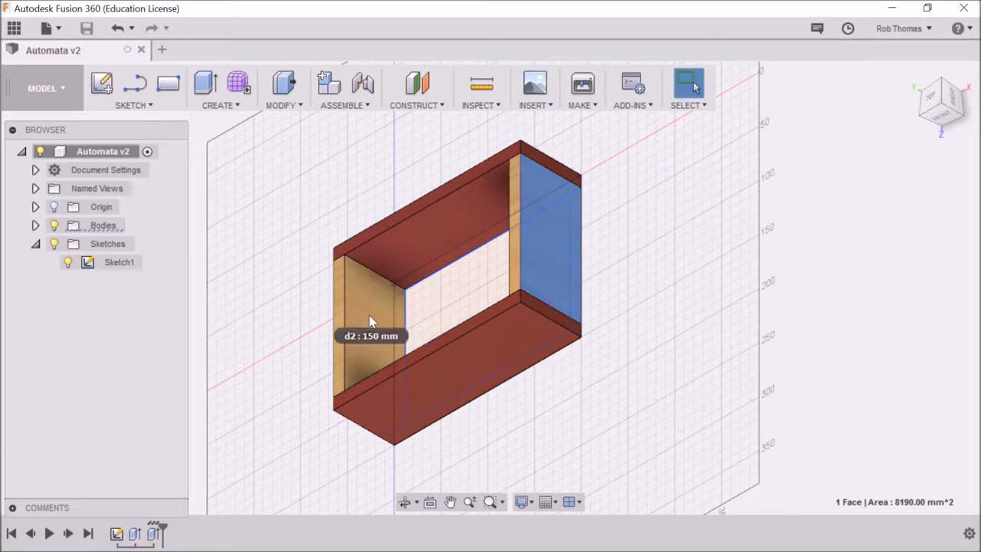
pyautogui.moveTo(554, 212)
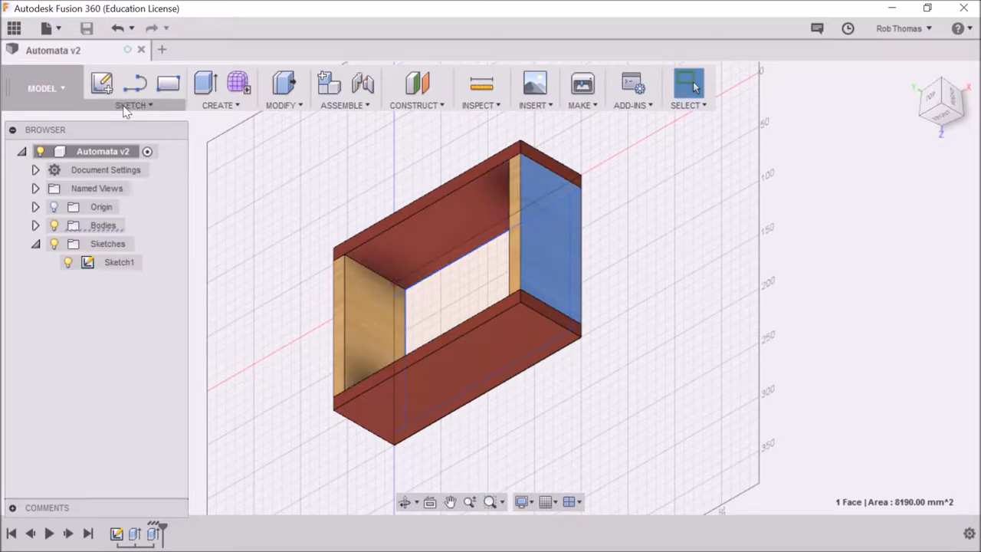
# Start Sketch2 on the end panel face and draw a 9 mm diameter circle.
pyautogui.click(130, 105)
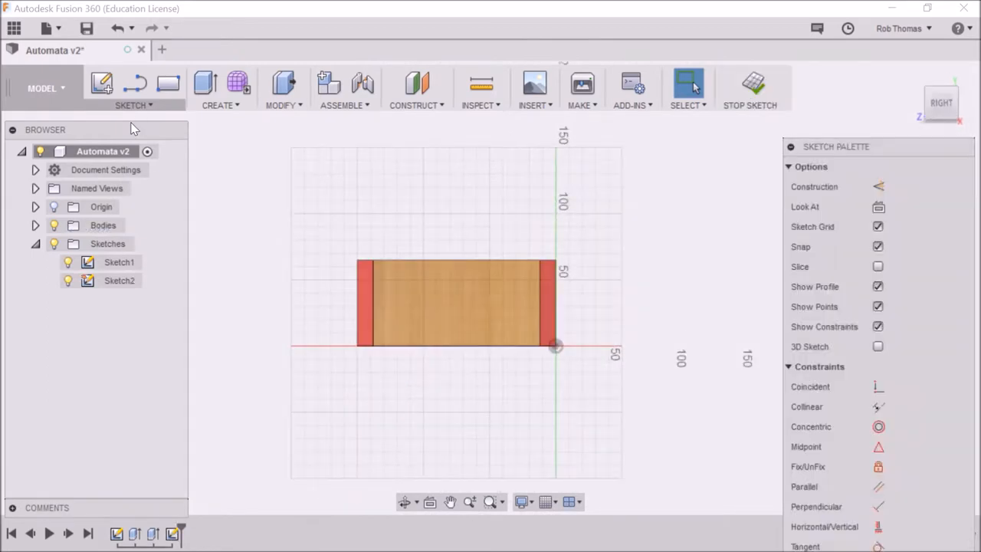
pyautogui.click(460, 307)
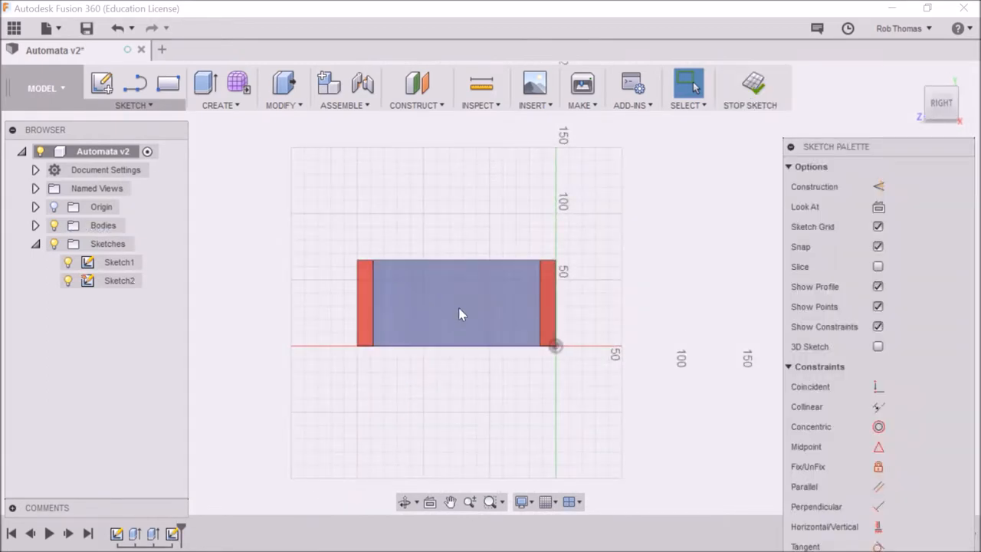
pyautogui.moveTo(474, 315)
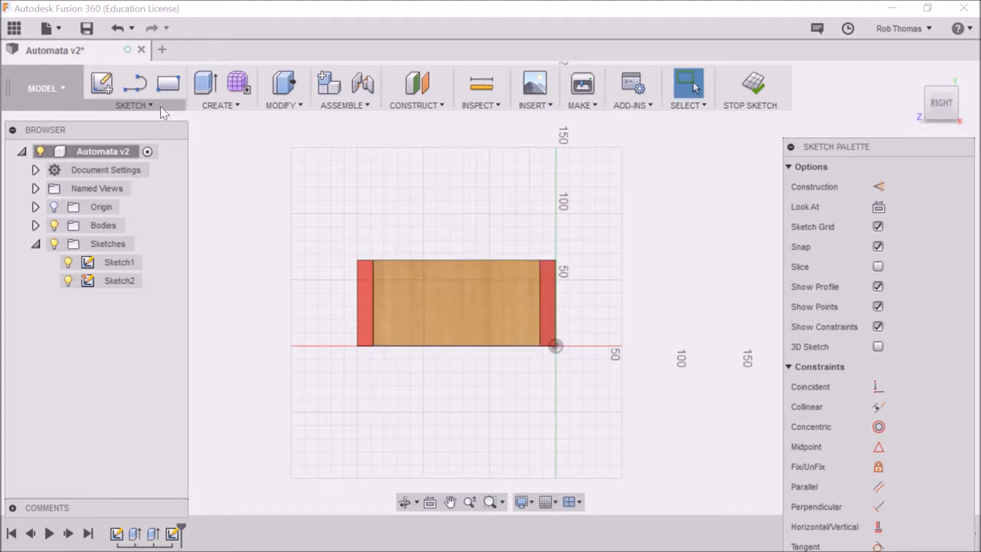
pyautogui.click(130, 105)
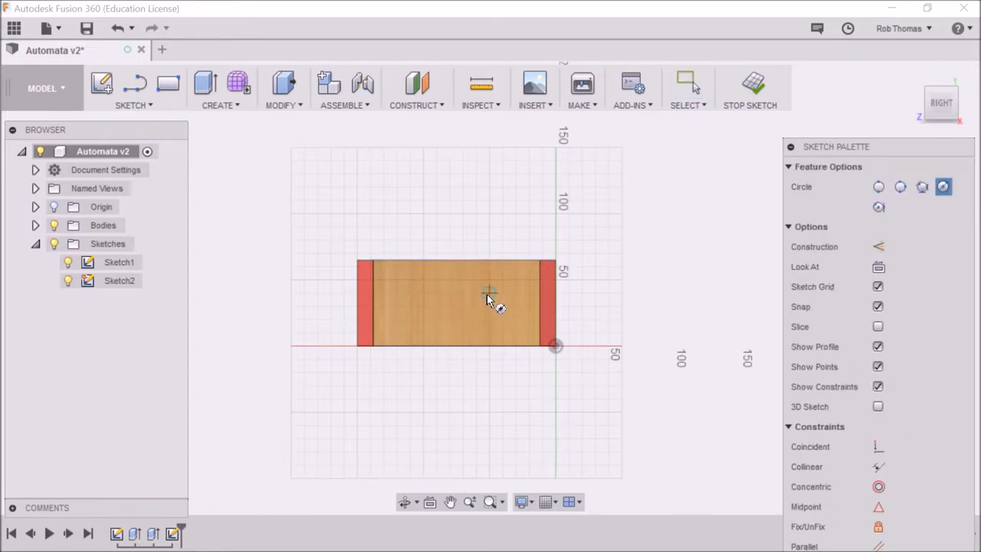
pyautogui.click(489, 293)
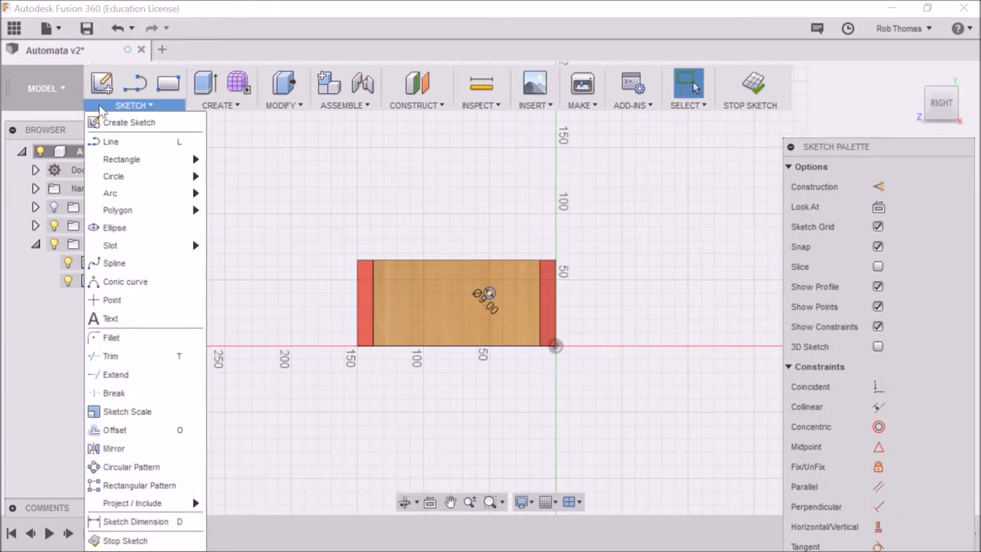
# Dimension the hole circle 32.50 from the panel top and 50.00 from its right edge.
pyautogui.click(135, 521)
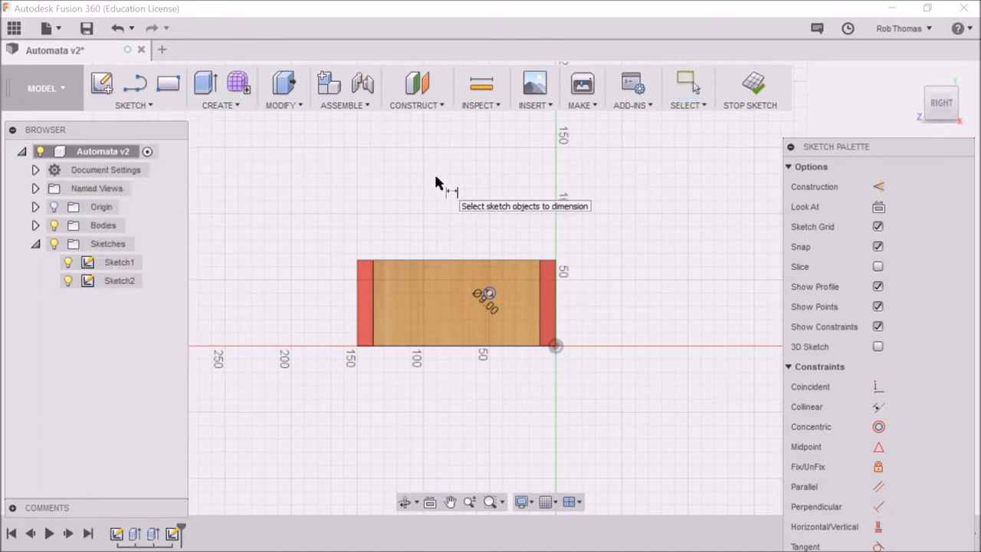
pyautogui.moveTo(431, 182)
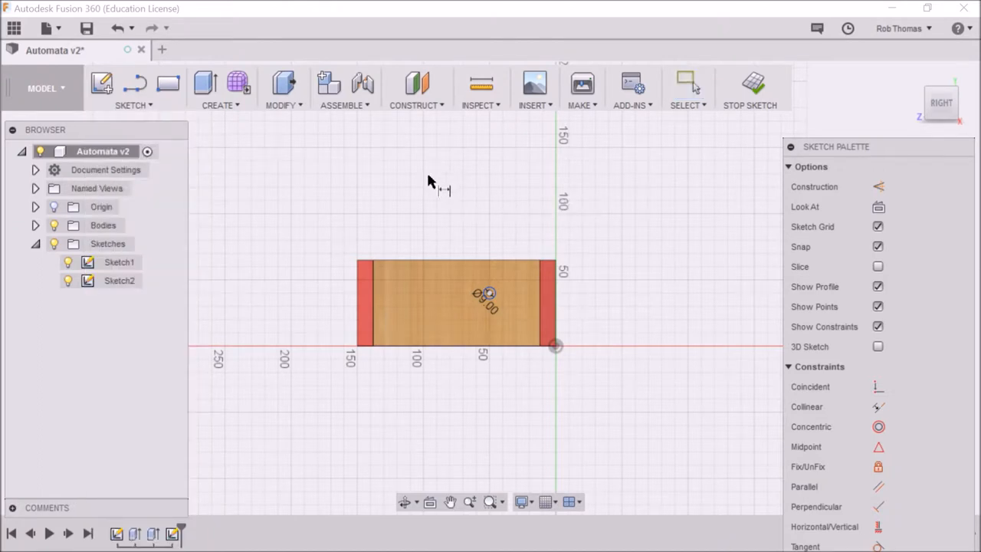
pyautogui.moveTo(464, 250)
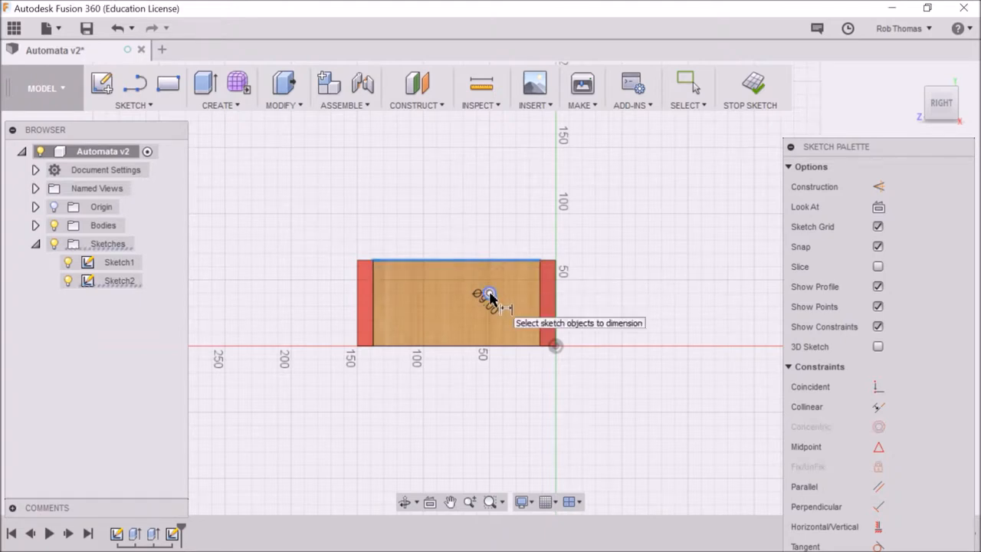
pyautogui.click(491, 295)
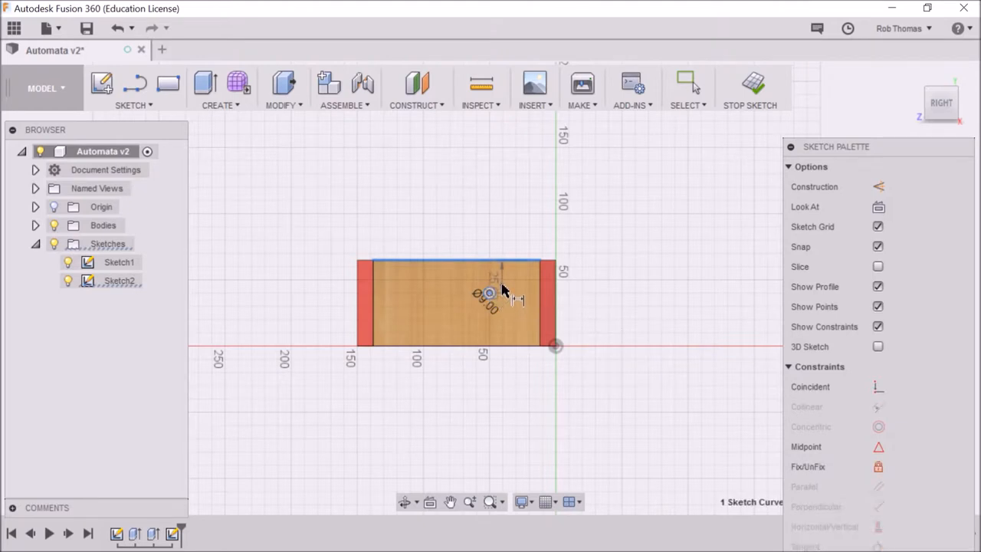
pyautogui.moveTo(556, 288)
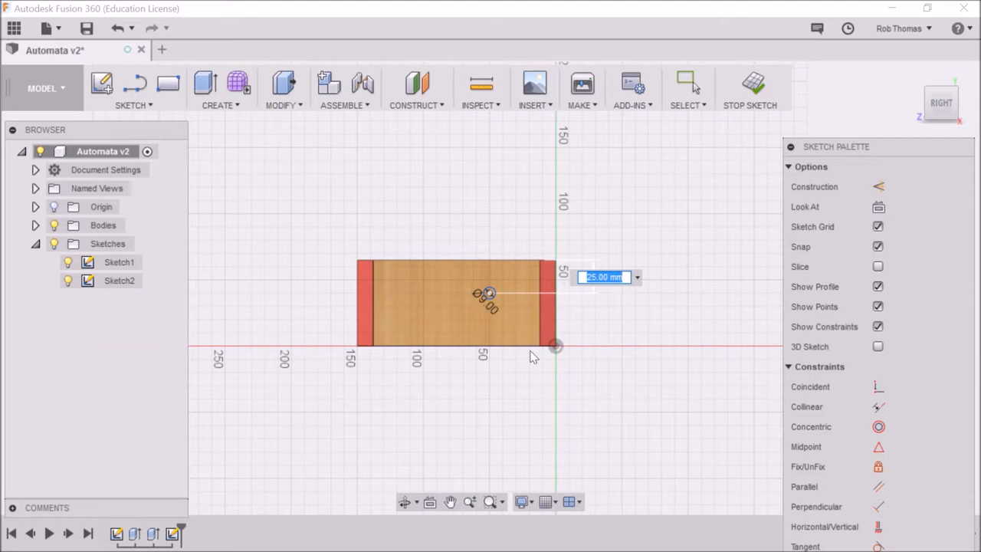
pyautogui.moveTo(636, 314)
pyautogui.write('32.5')
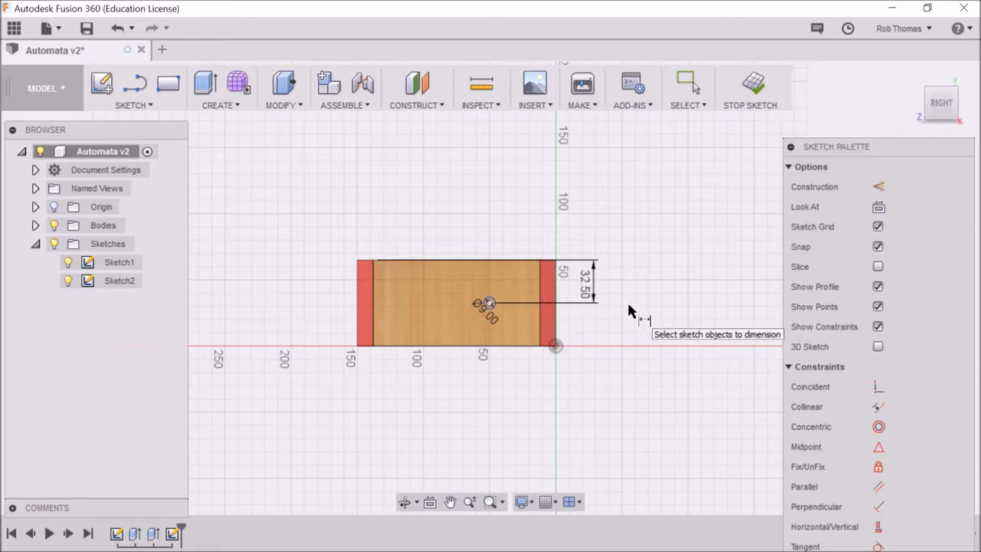
pyautogui.moveTo(567, 333)
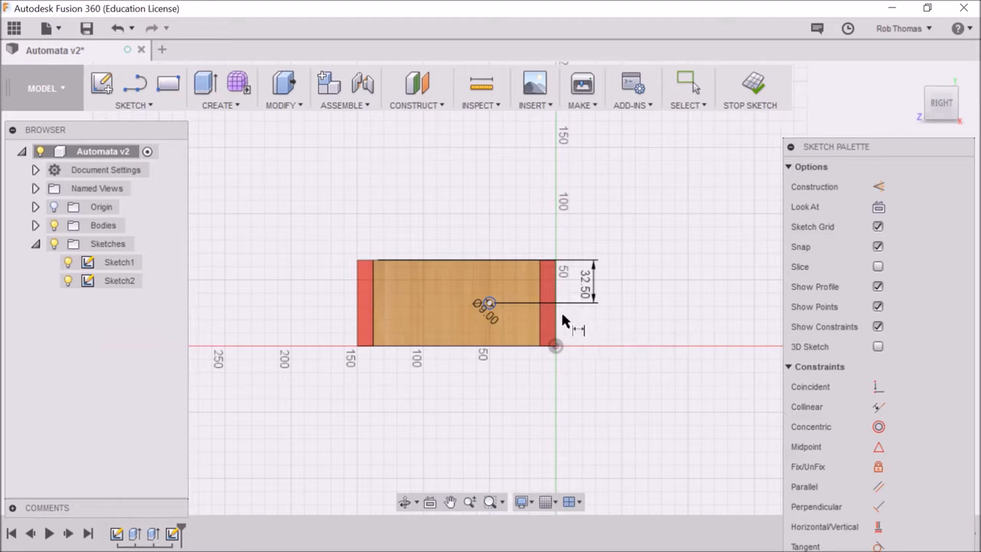
pyautogui.moveTo(559, 318)
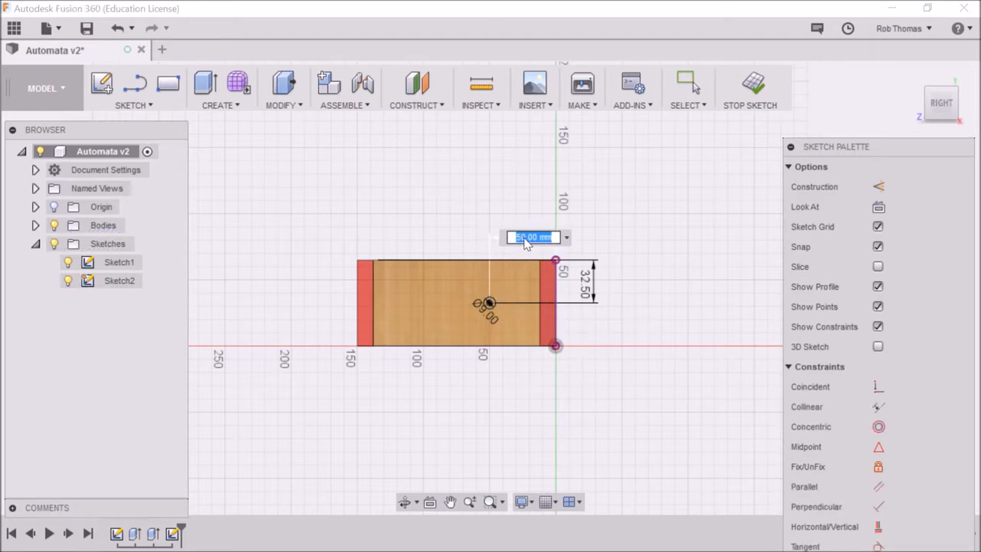
pyautogui.write('45')
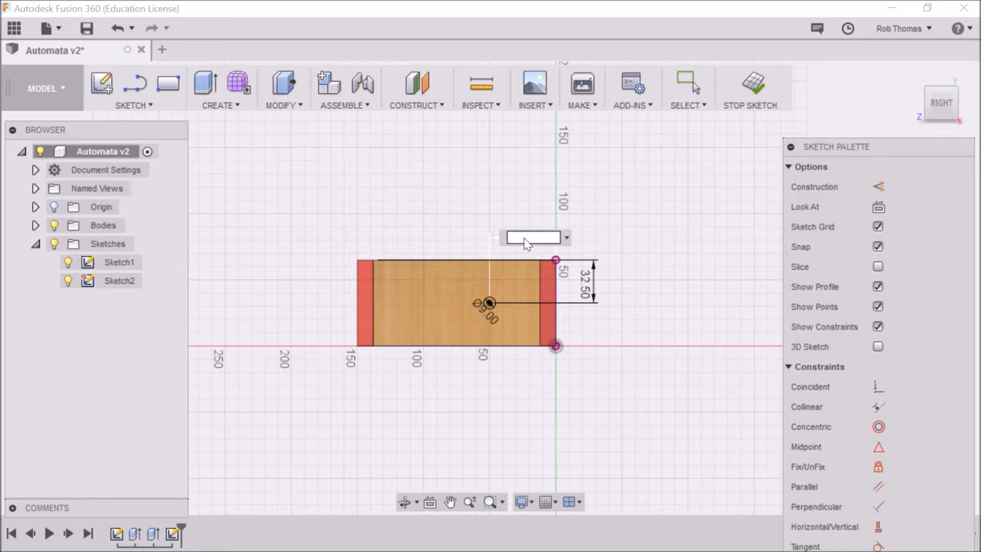
pyautogui.write('50')
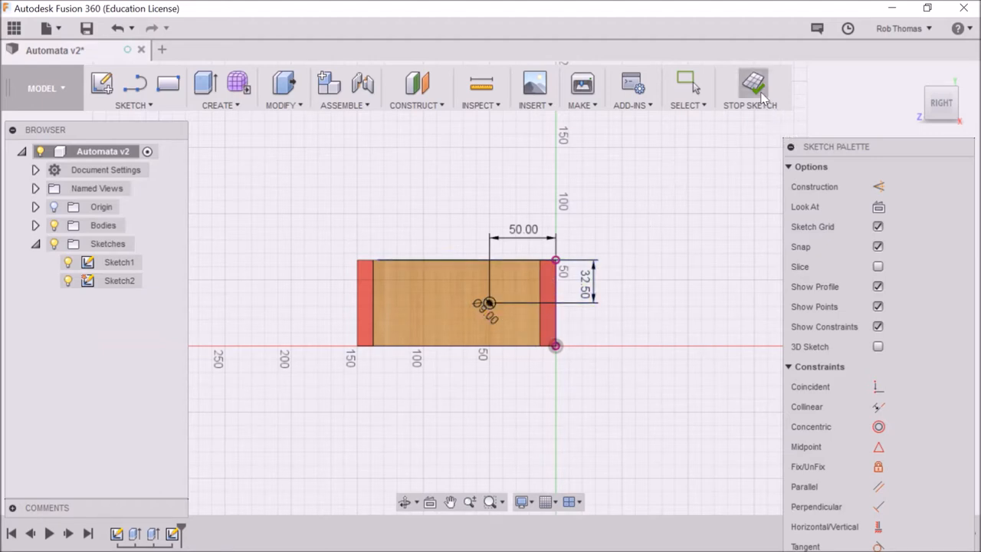
pyautogui.click(751, 88)
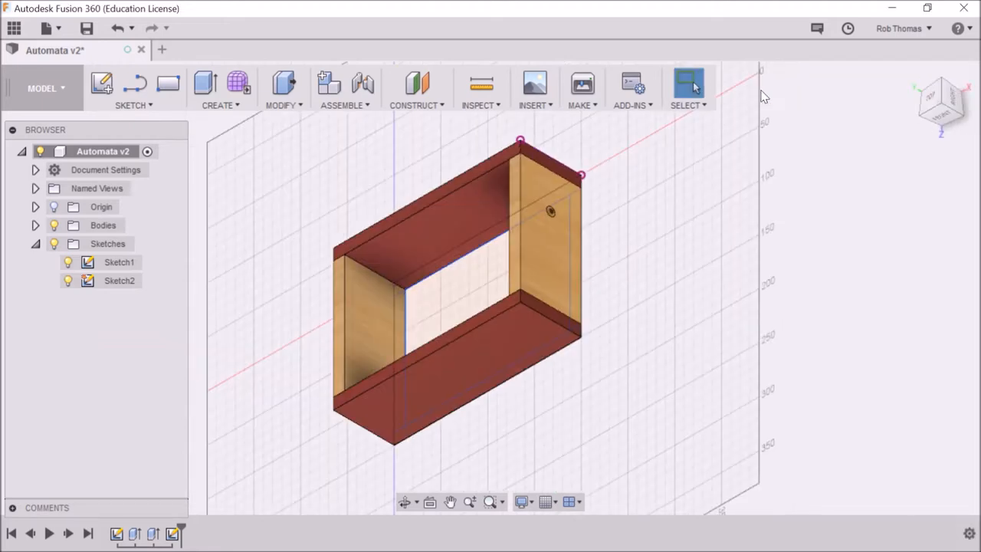
pyautogui.moveTo(935, 115)
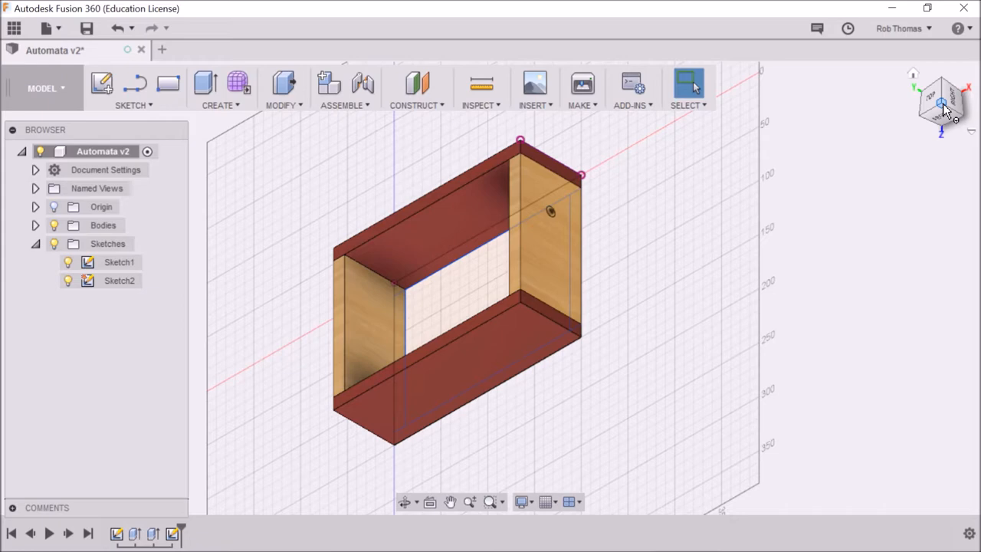
pyautogui.moveTo(279, 234)
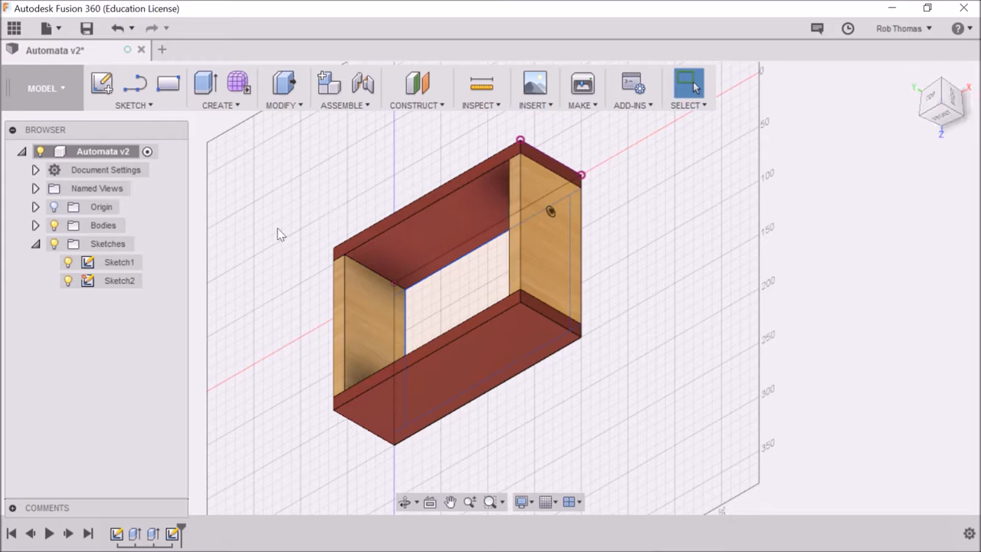
pyautogui.moveTo(206, 84)
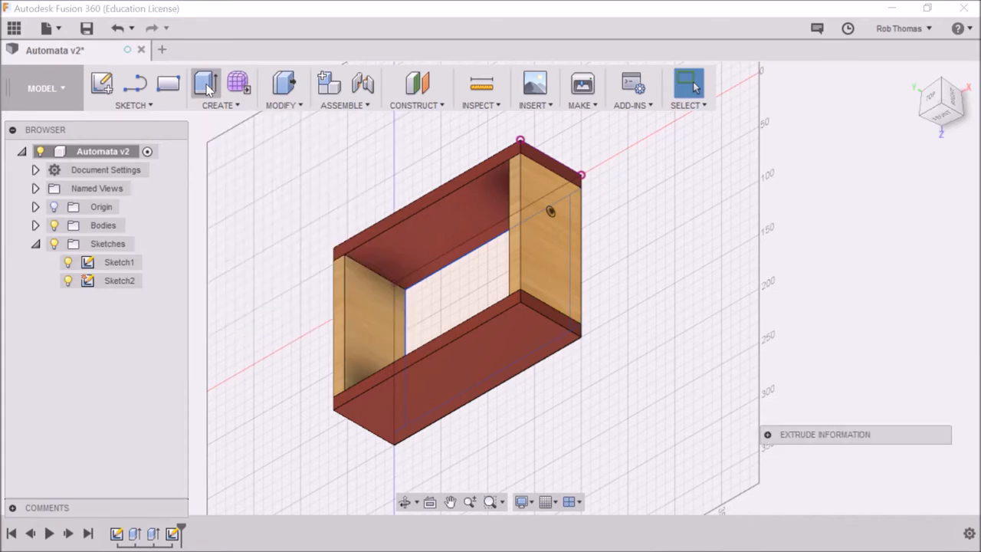
# Extrude the 9 mm circle 240 mm through both end panels as a cut.
pyautogui.click(204, 84)
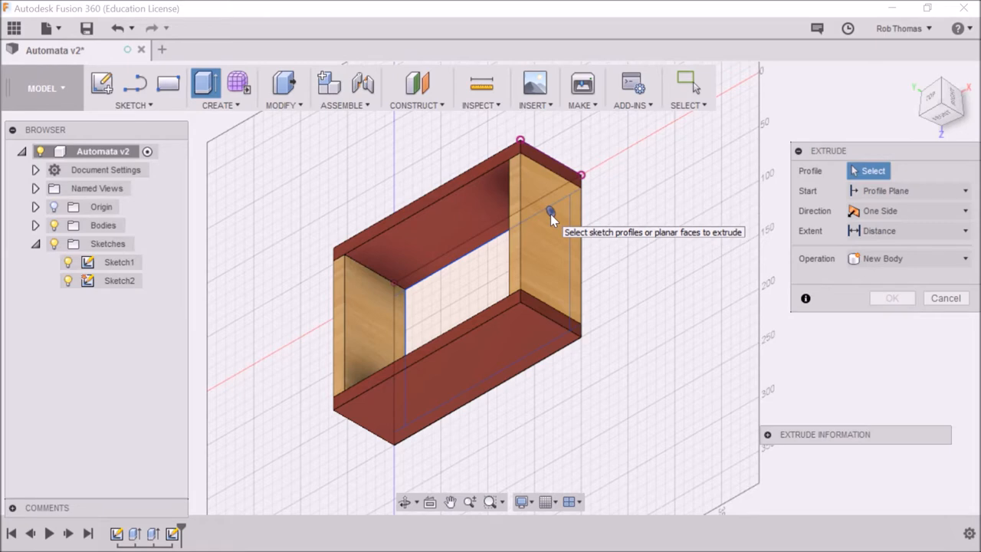
pyautogui.click(552, 211)
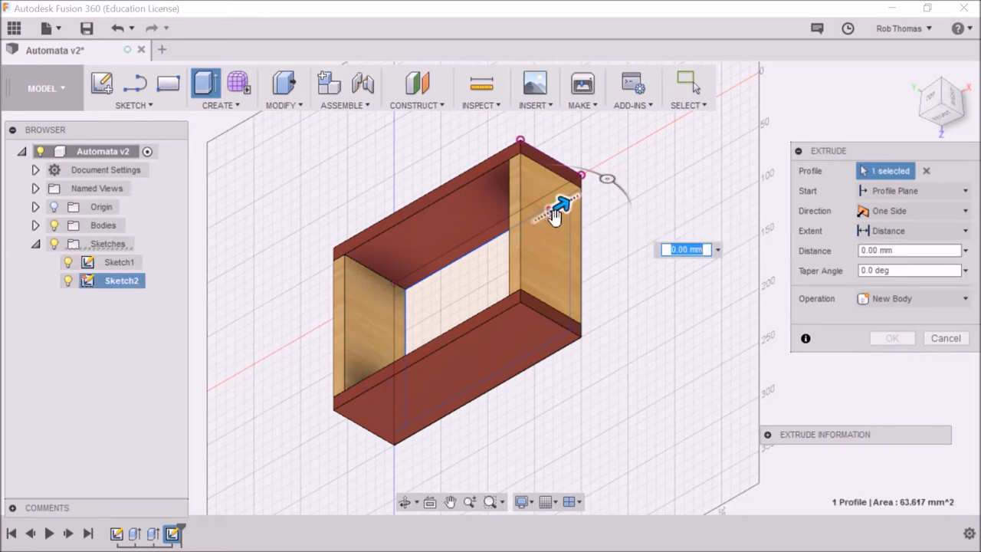
pyautogui.moveTo(564, 206)
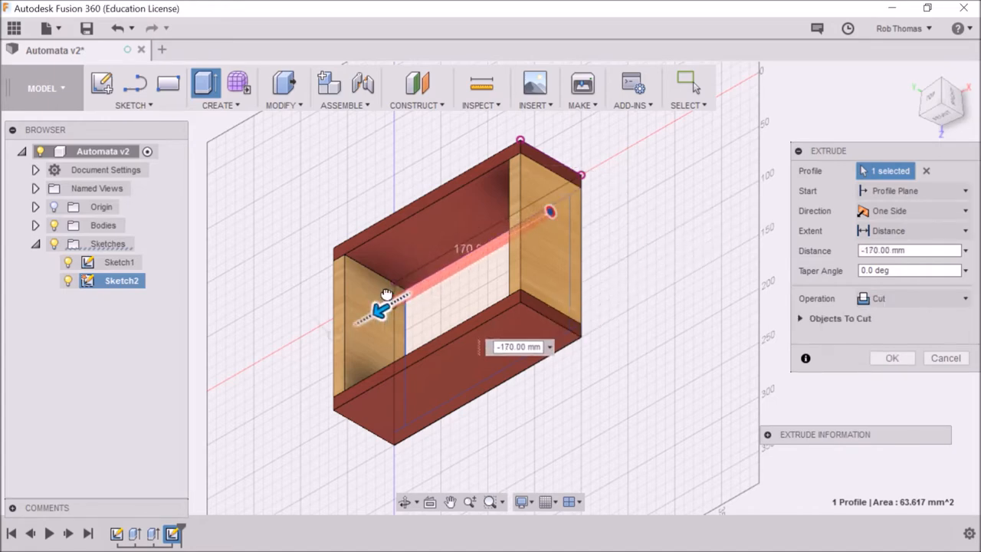
pyautogui.moveTo(387, 295); pyautogui.dragTo(333, 325)
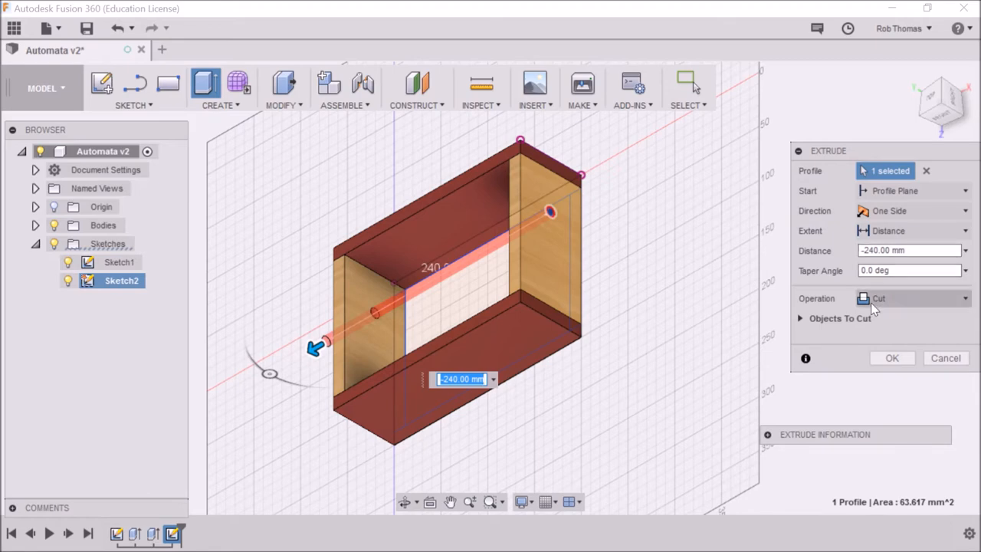
pyautogui.click(912, 298)
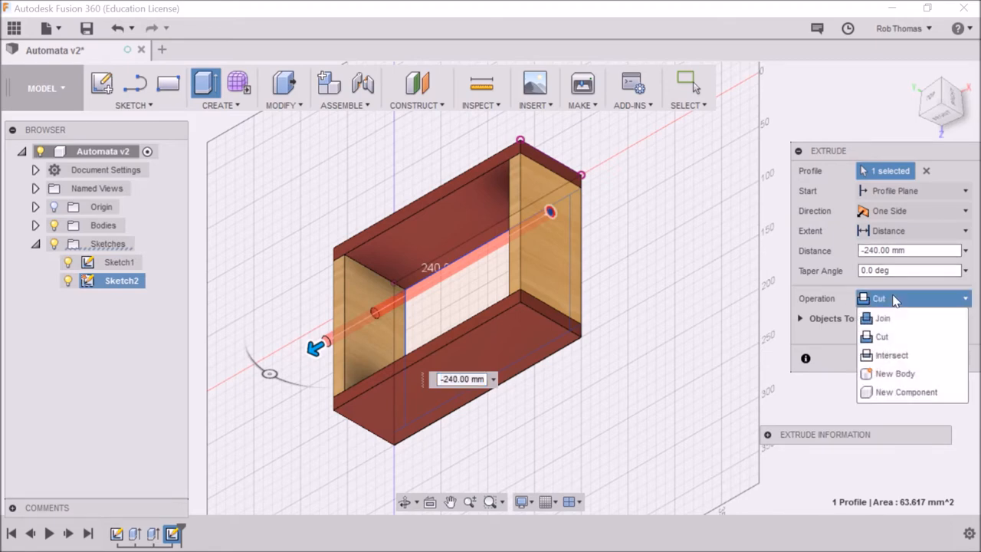
pyautogui.click(881, 336)
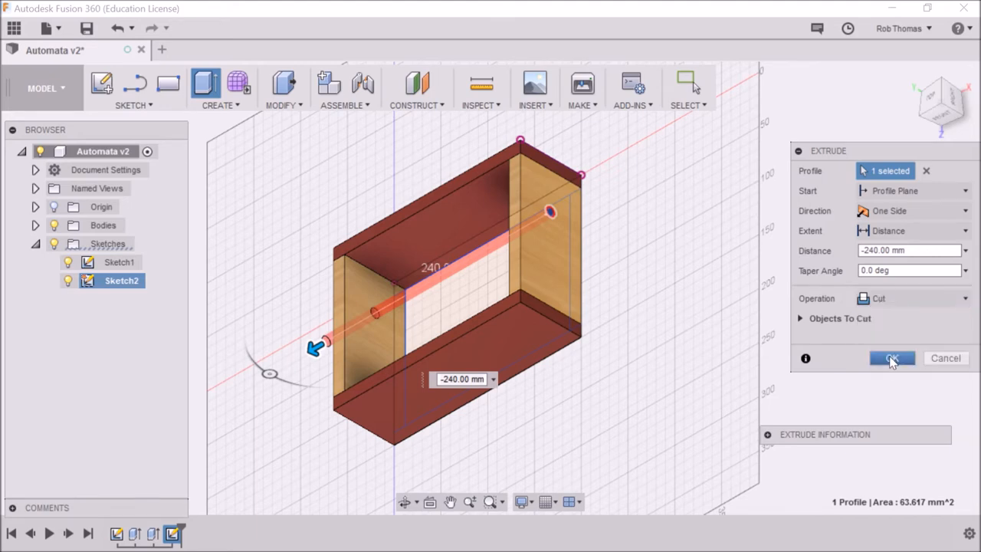
pyautogui.click(892, 358)
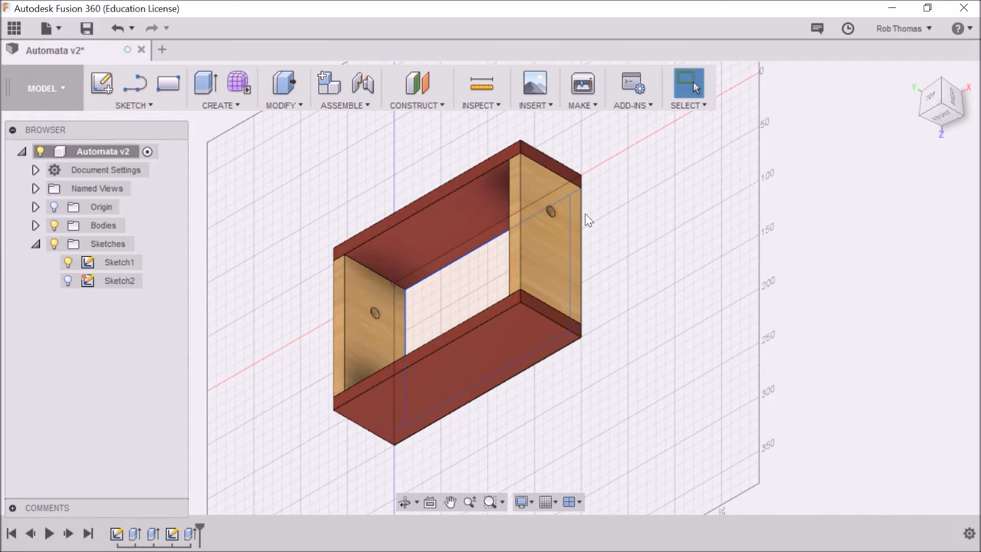
pyautogui.moveTo(792, 203)
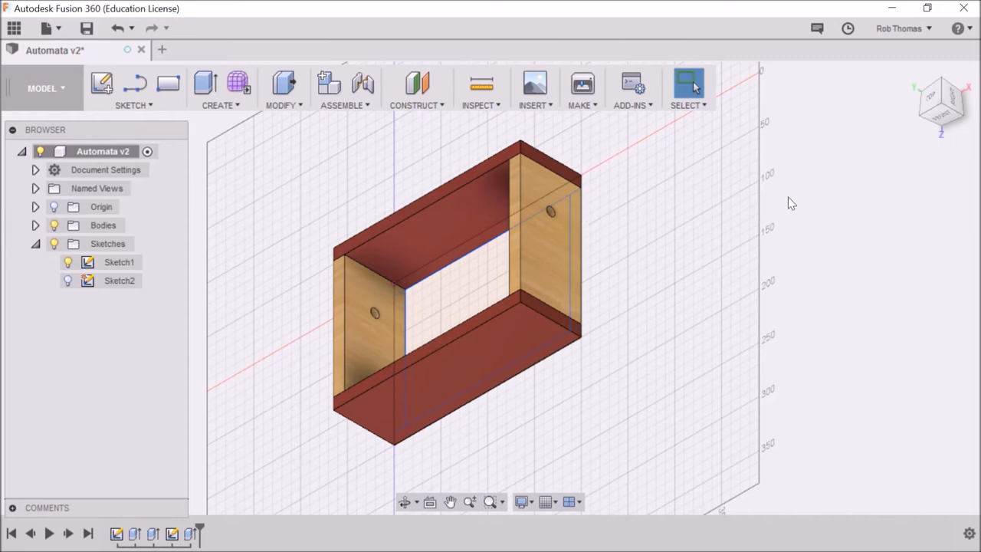
pyautogui.moveTo(720, 211)
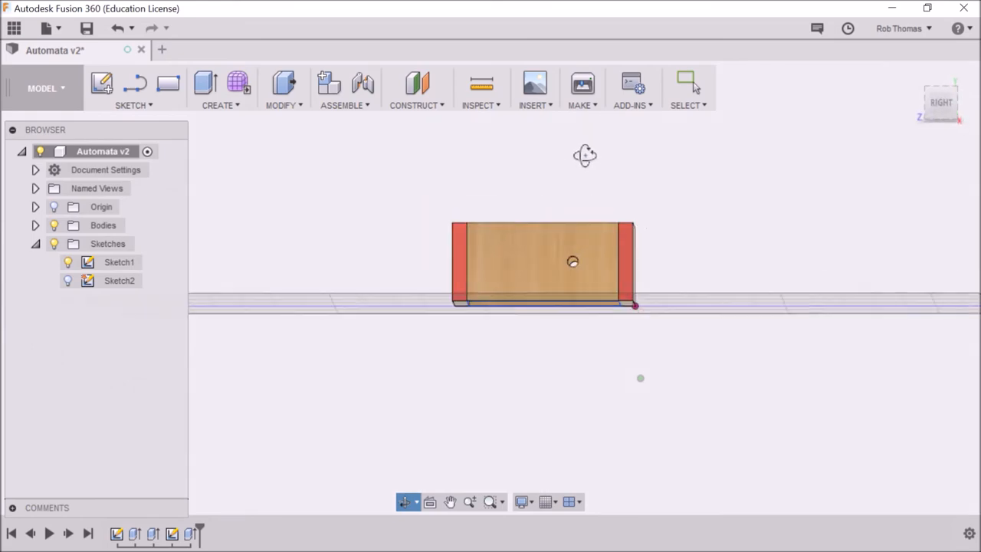
pyautogui.moveTo(585, 156); pyautogui.dragTo(598, 168)
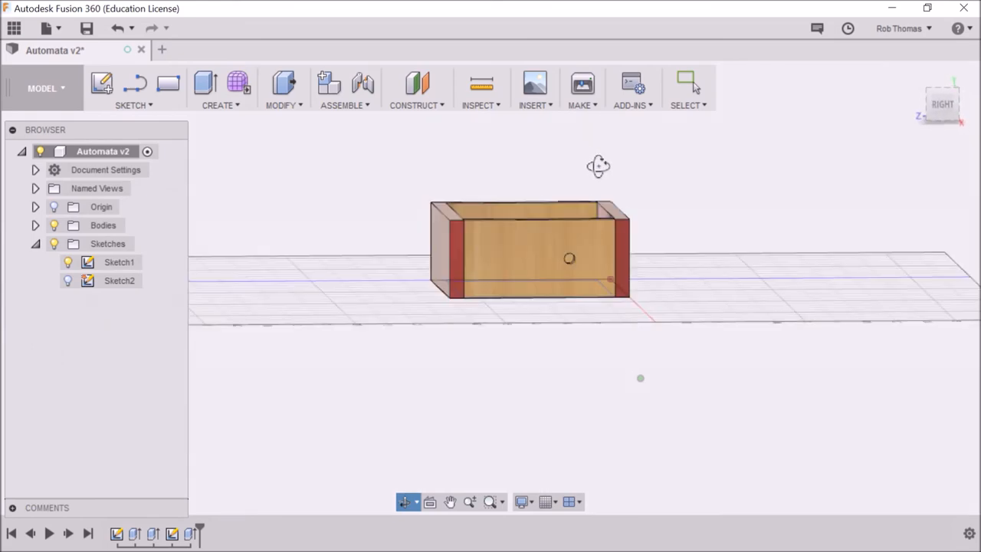
pyautogui.moveTo(599, 167); pyautogui.dragTo(677, 207)
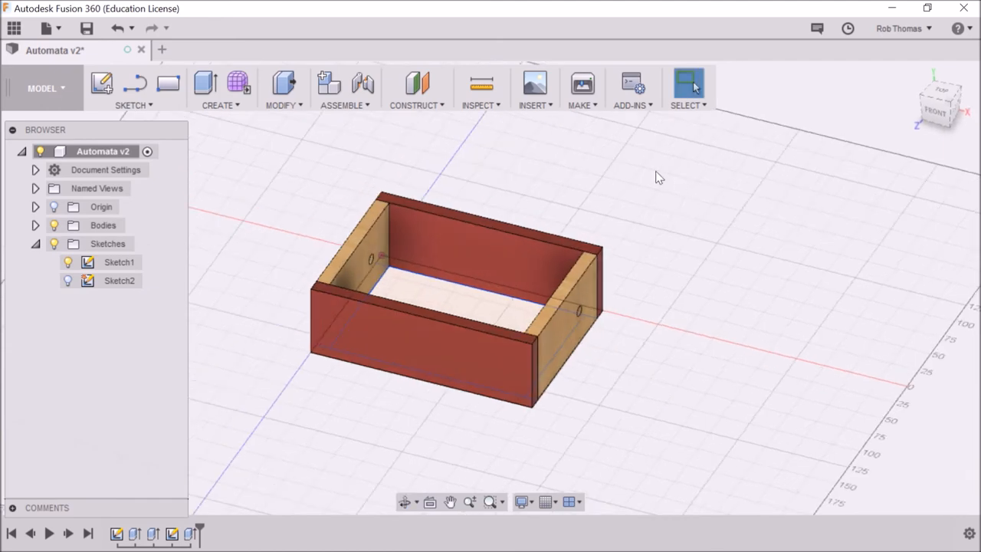
pyautogui.moveTo(87, 28)
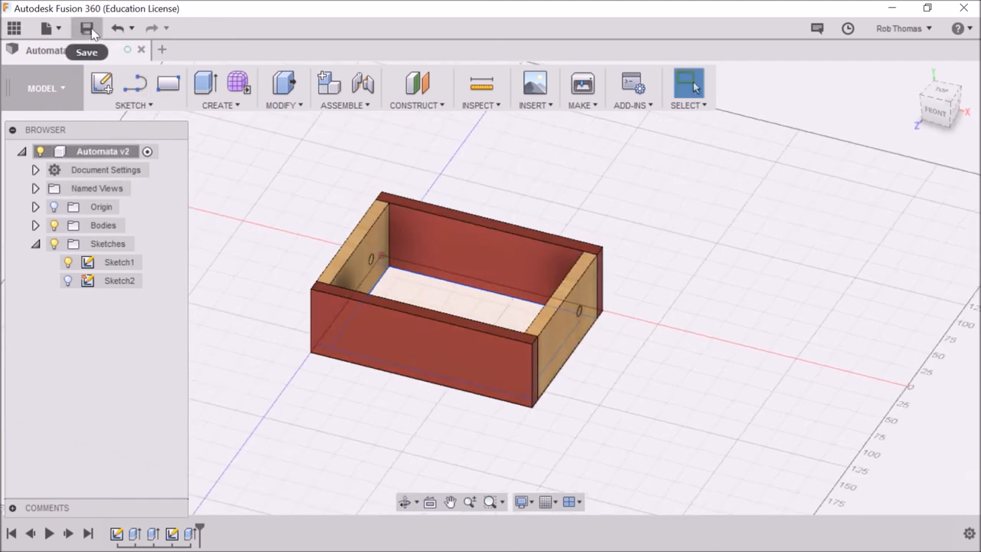
# Save a new version with the description 'End of video #'.
pyautogui.click(86, 29)
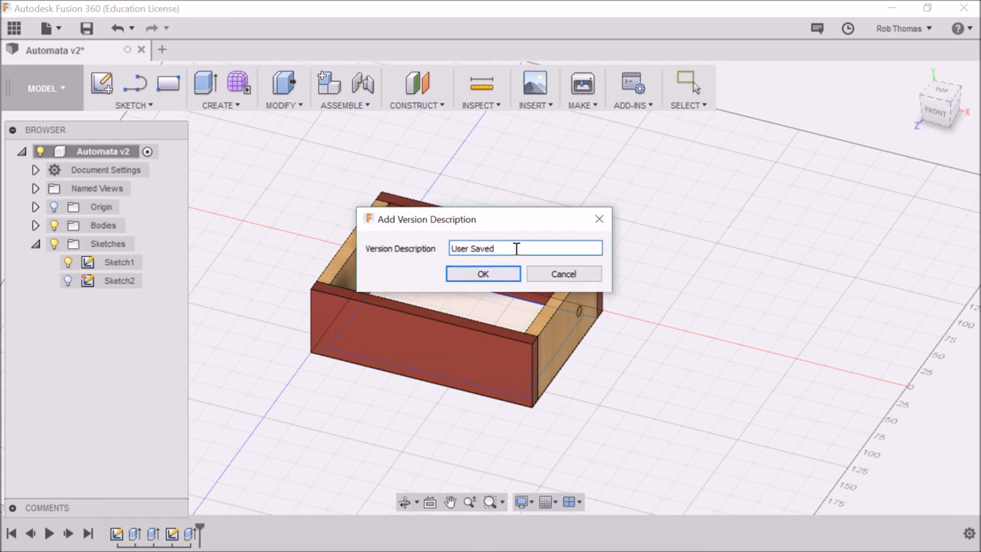
pyautogui.write('E')
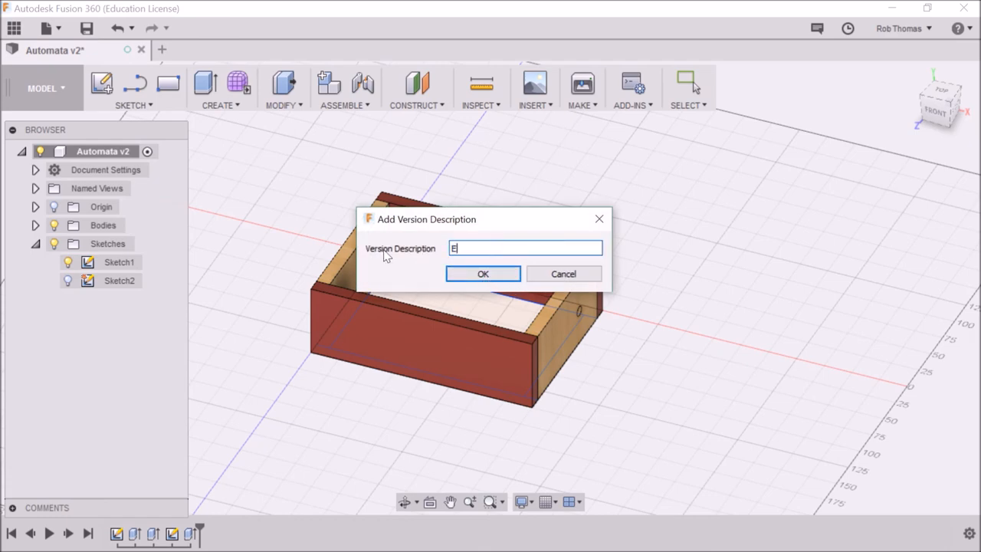
pyautogui.write('nd of vo')
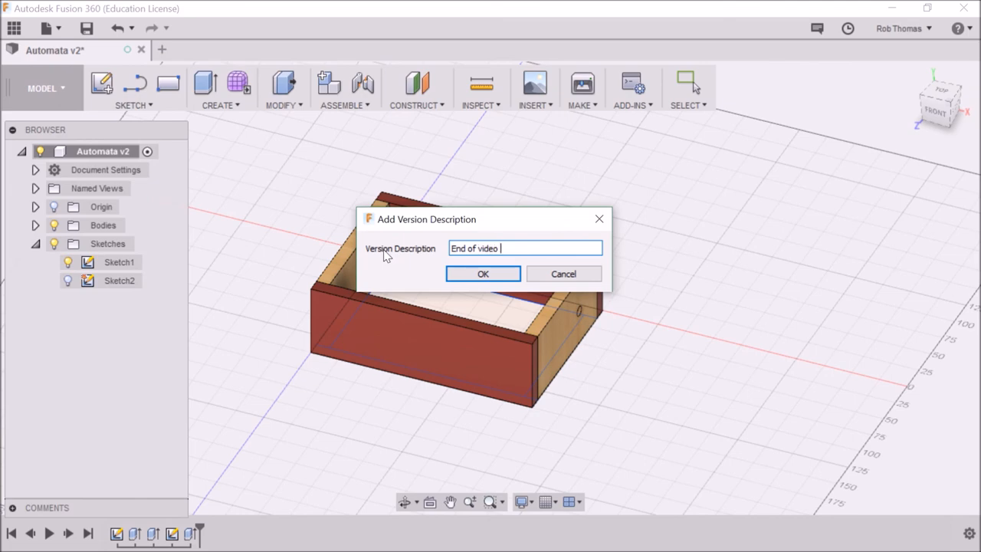
pyautogui.write('#')
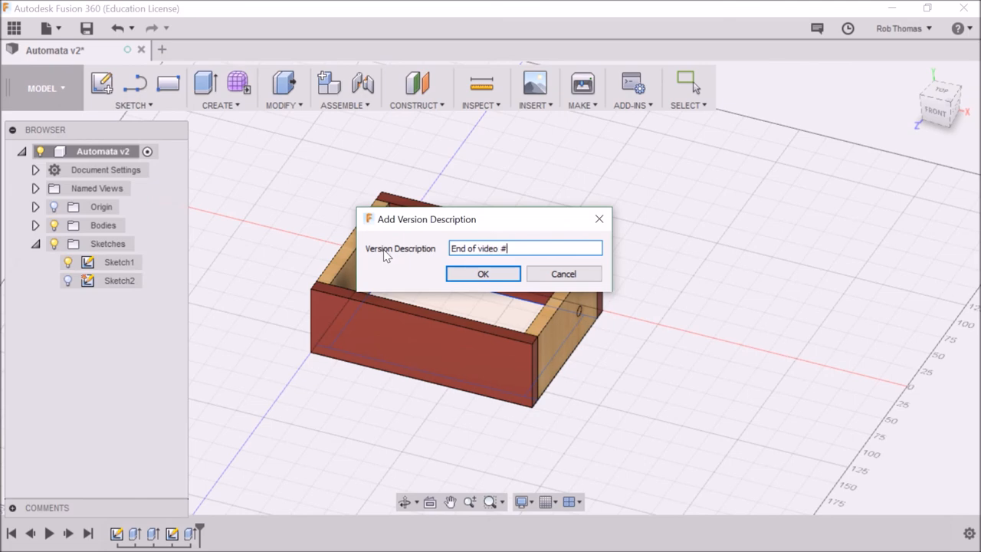